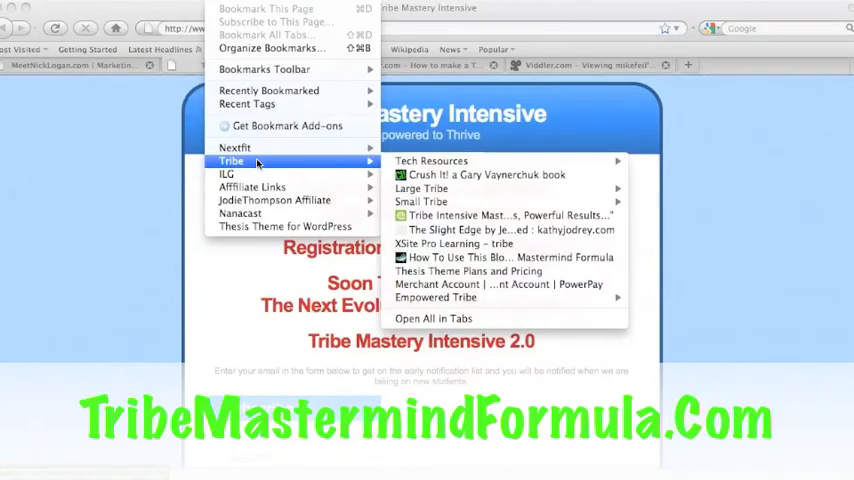
pyautogui.moveTo(296, 164)
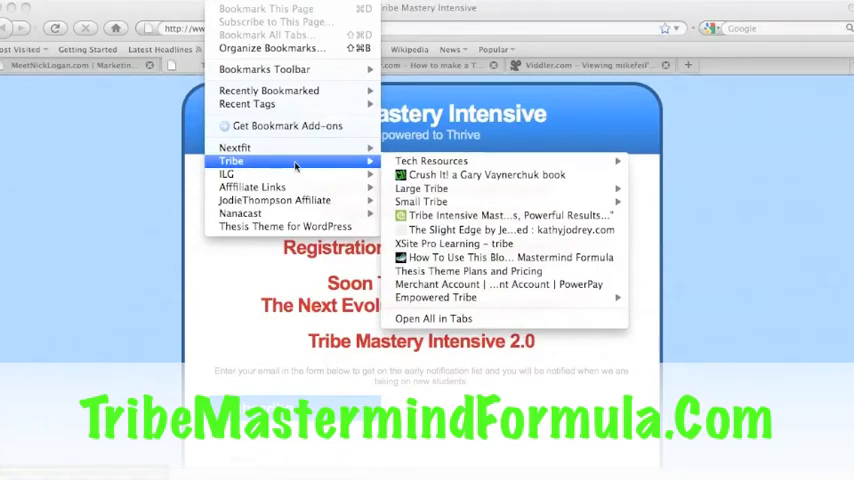
pyautogui.moveTo(432, 188)
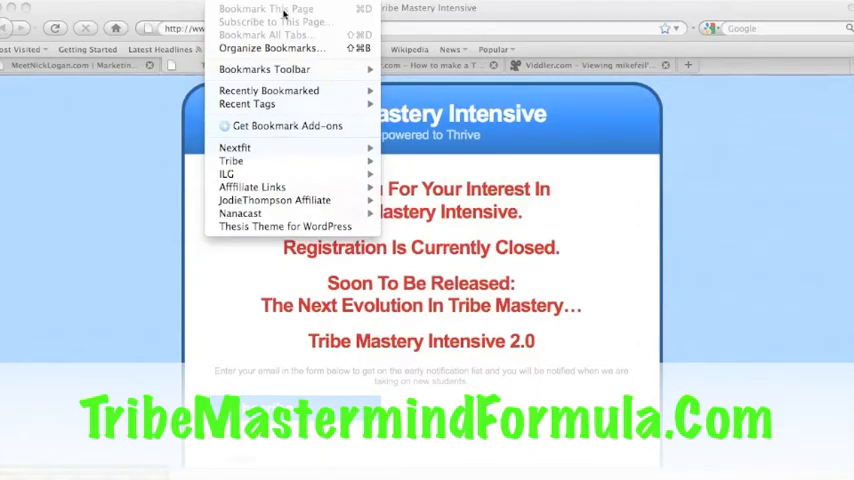
# Browse the bookmark library: Bookmarks Menu, the Thesis Theme for WordPress bookmark, then the Small Tribe folder
pyautogui.click(280, 46)
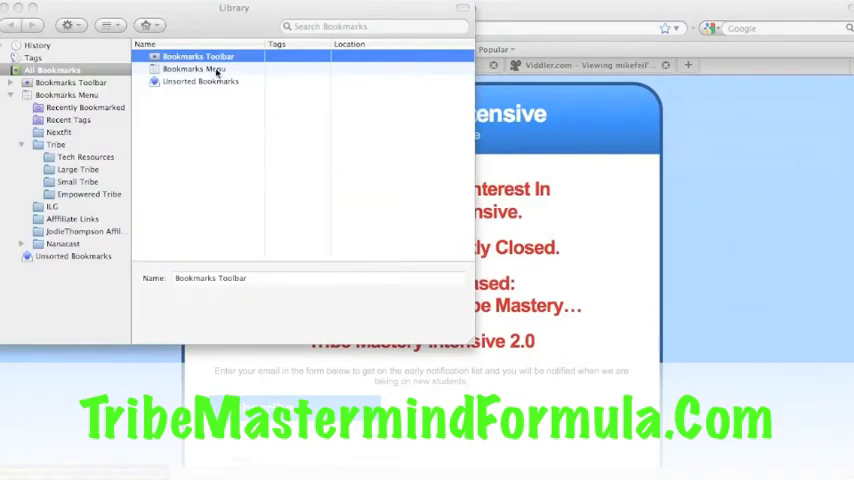
pyautogui.click(66, 80)
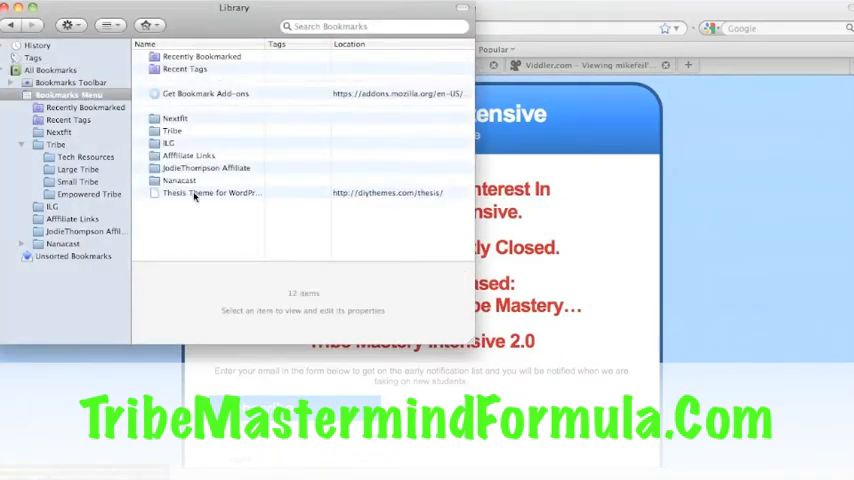
pyautogui.click(210, 192)
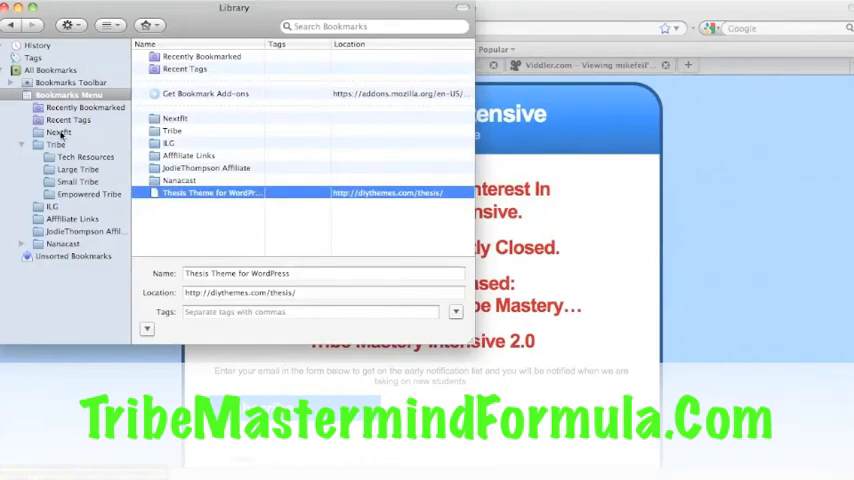
pyautogui.click(76, 180)
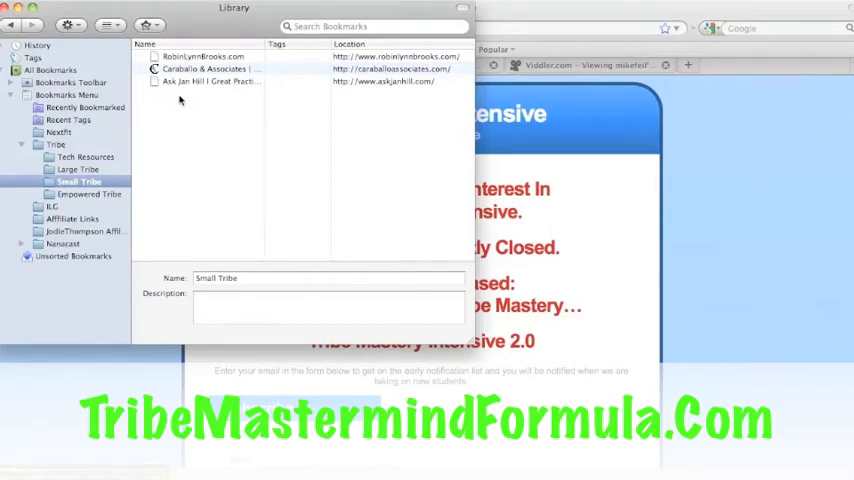
pyautogui.moveTo(180, 108)
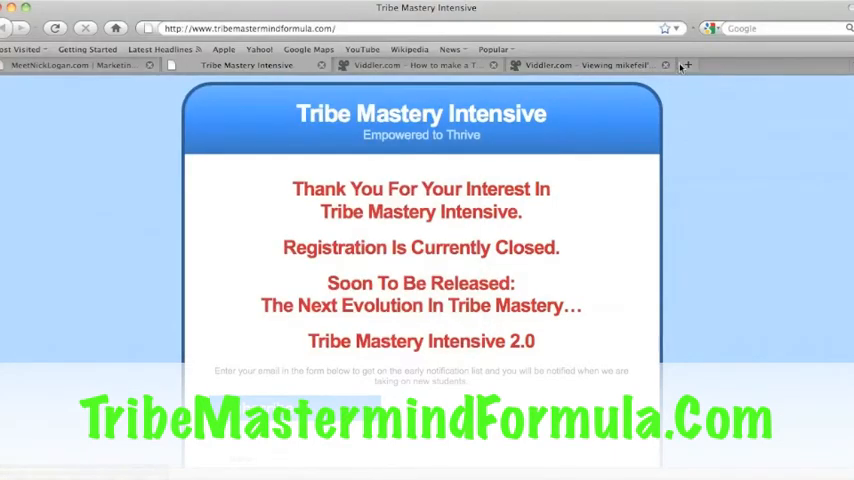
pyautogui.click(690, 64)
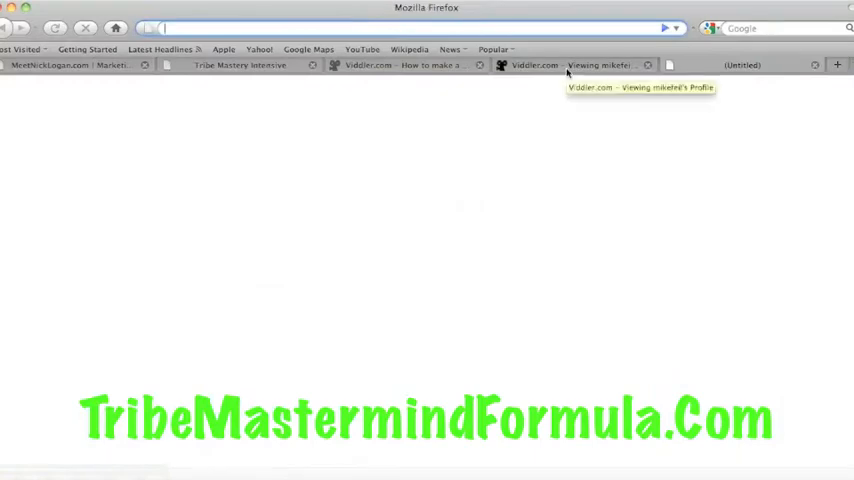
pyautogui.write('http://jenniferhart')
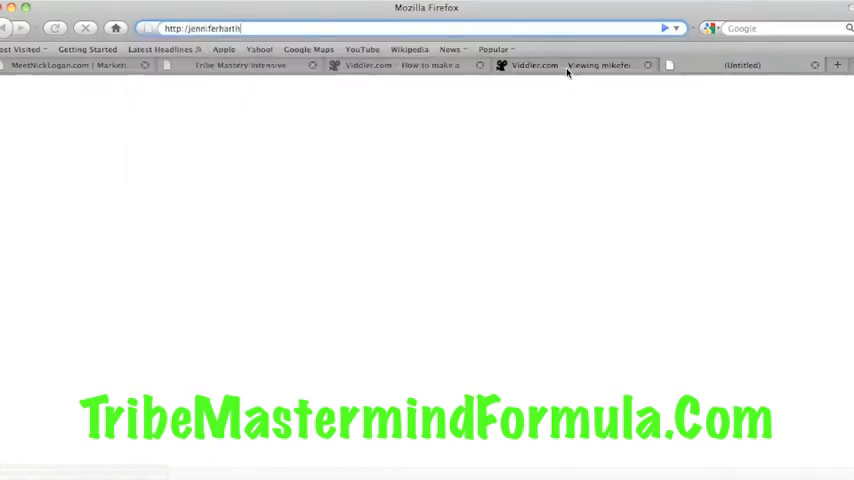
pyautogui.write('holistic')
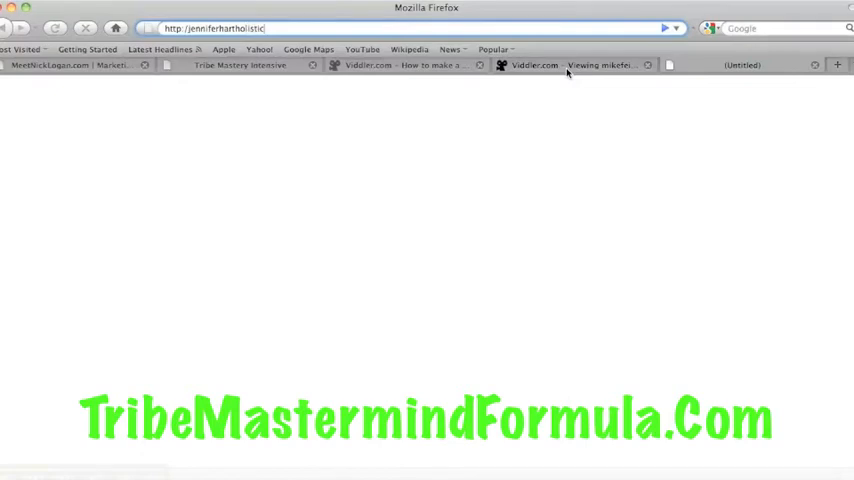
pyautogui.write('com/')
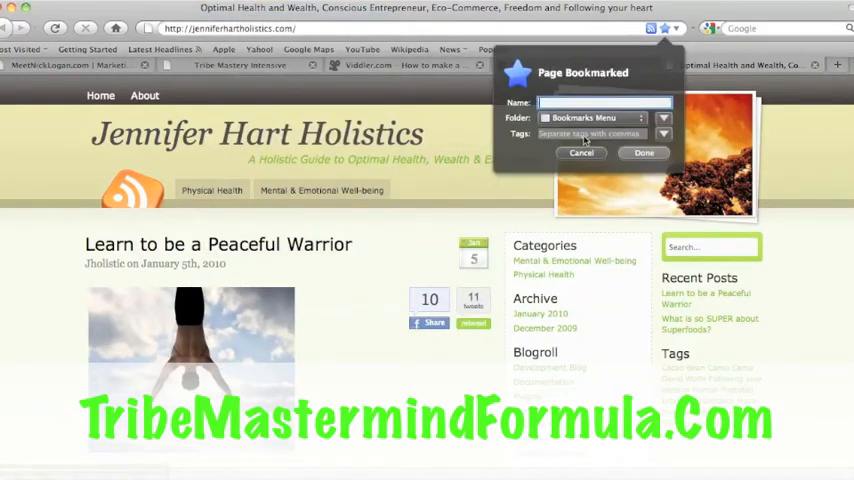
# Name the new bookmark 'Jennifers Blog' and save it
pyautogui.write('jennife')
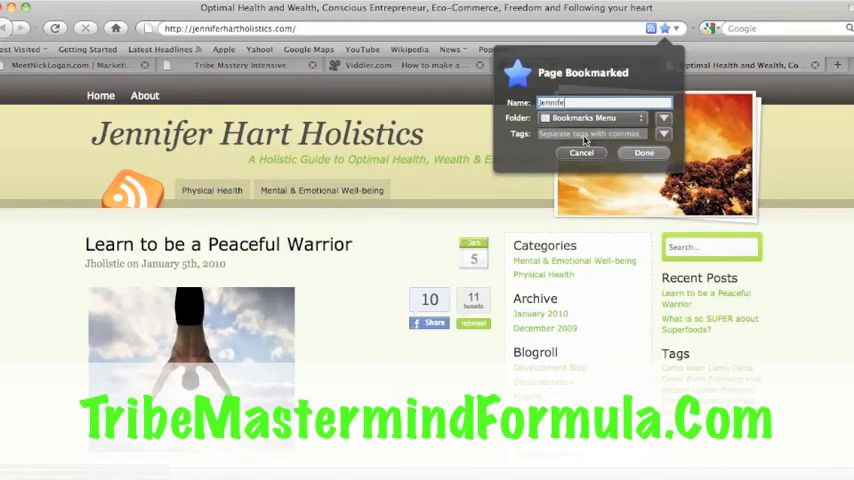
pyautogui.write('Jennifers Blog')
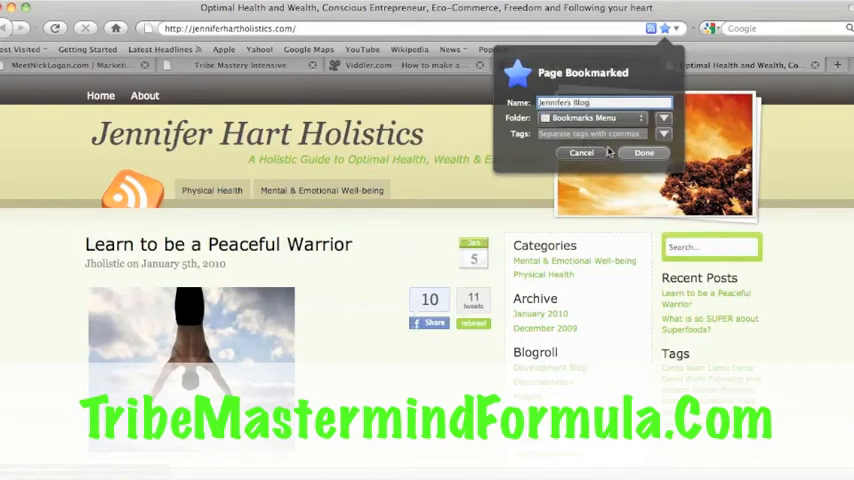
pyautogui.click(644, 152)
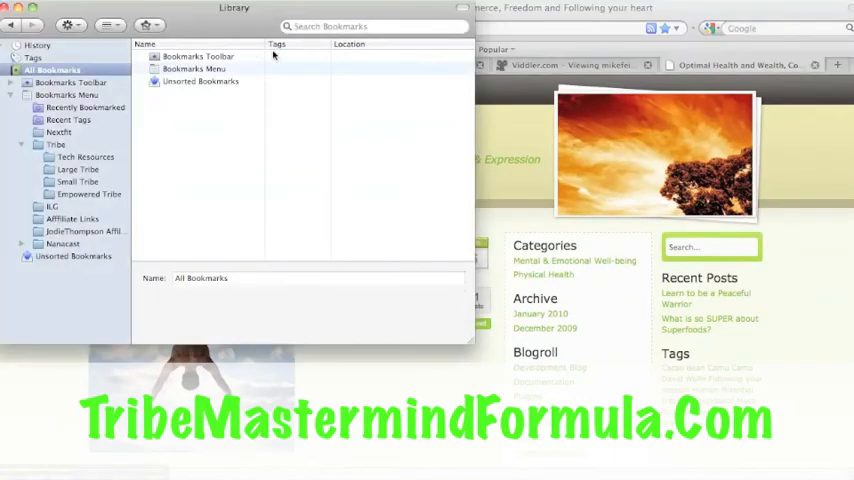
# Drag Jennifers Blog from the Bookmarks Menu into Small Tribe and confirm it now holds four bookmarks
pyautogui.click(196, 68)
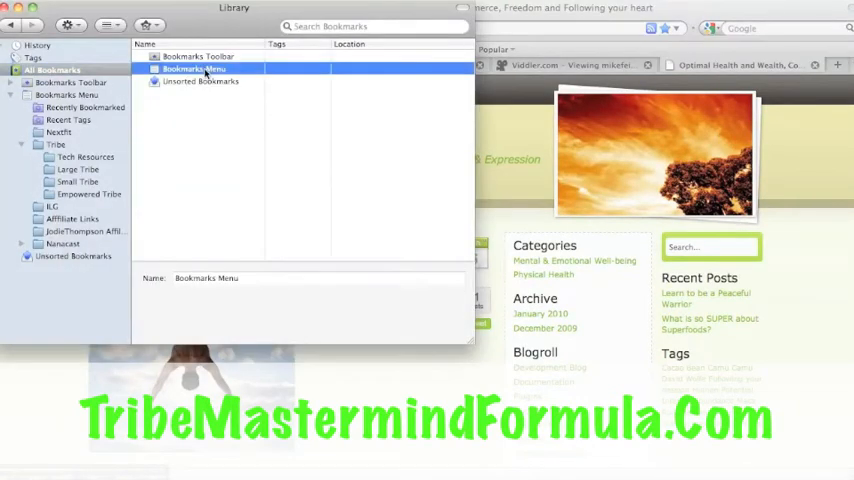
pyautogui.click(66, 94)
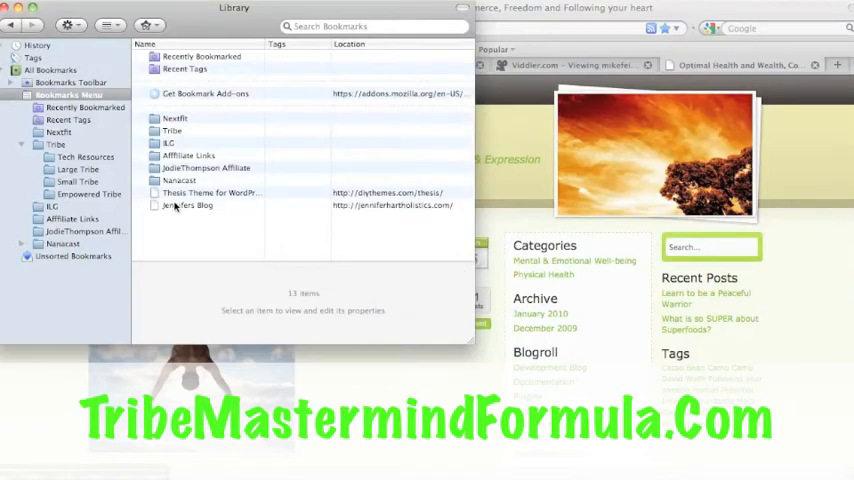
pyautogui.click(188, 204)
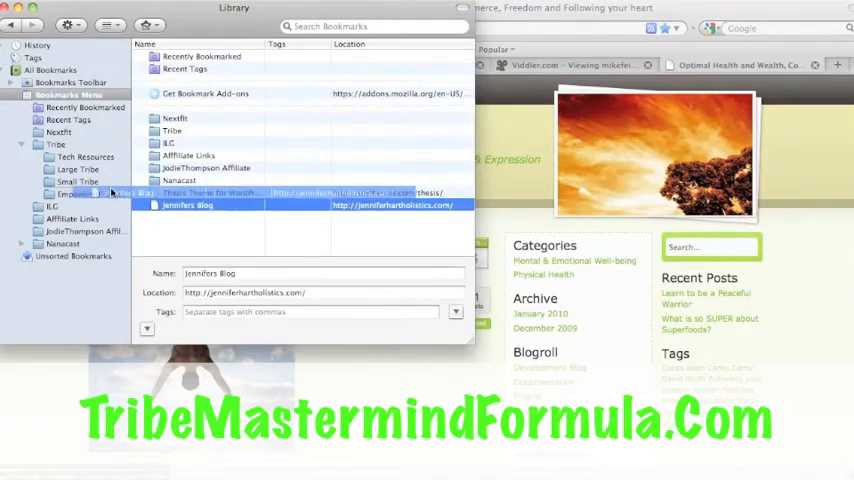
pyautogui.click(210, 192)
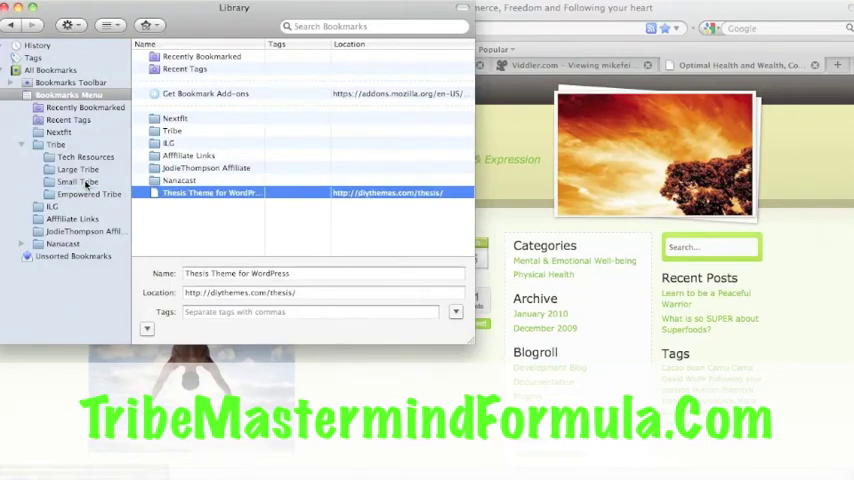
pyautogui.click(72, 182)
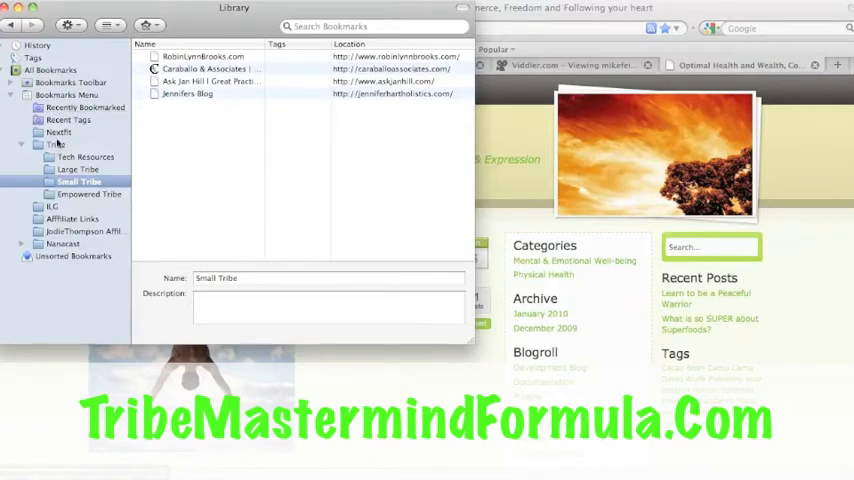
# View the contents of the Tribe, Empowered Tribe and Affiliate Links folders
pyautogui.click(54, 132)
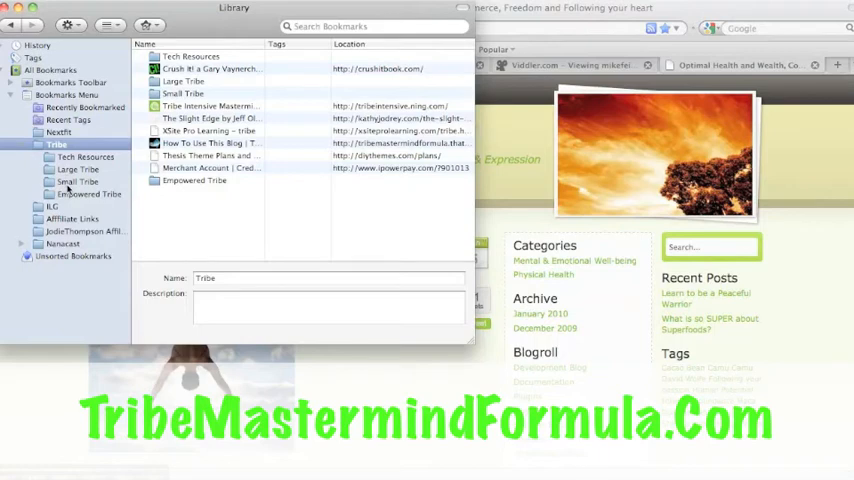
pyautogui.click(88, 194)
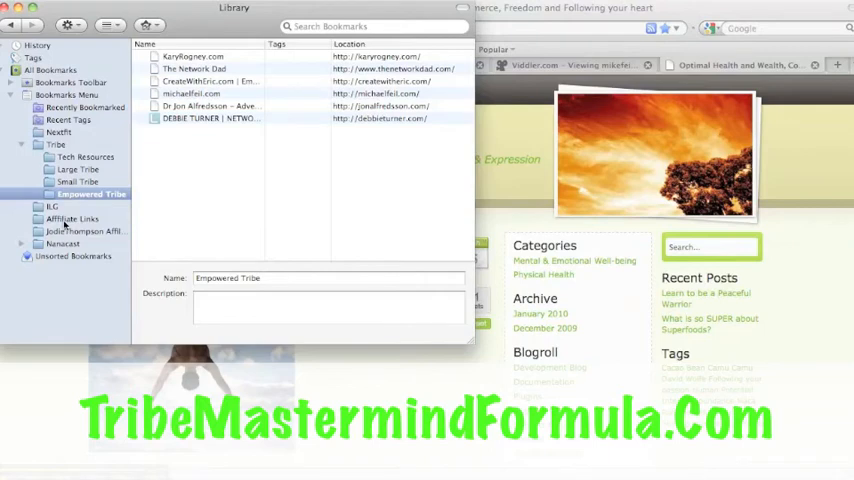
pyautogui.click(70, 218)
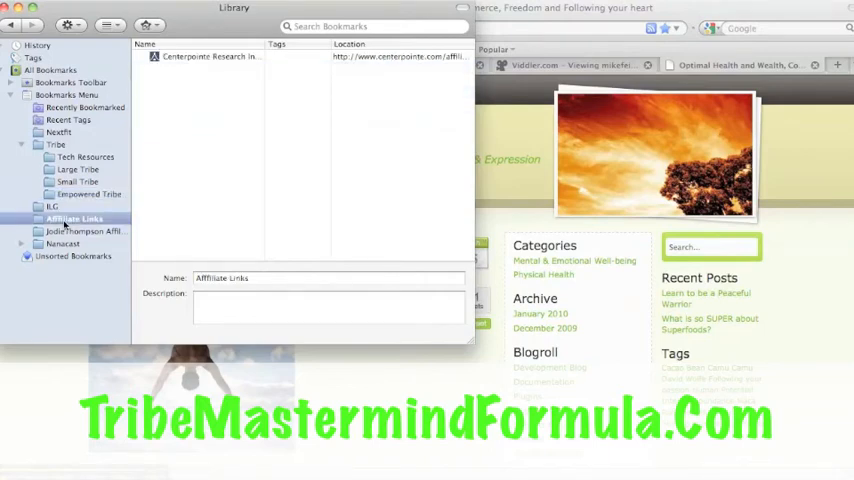